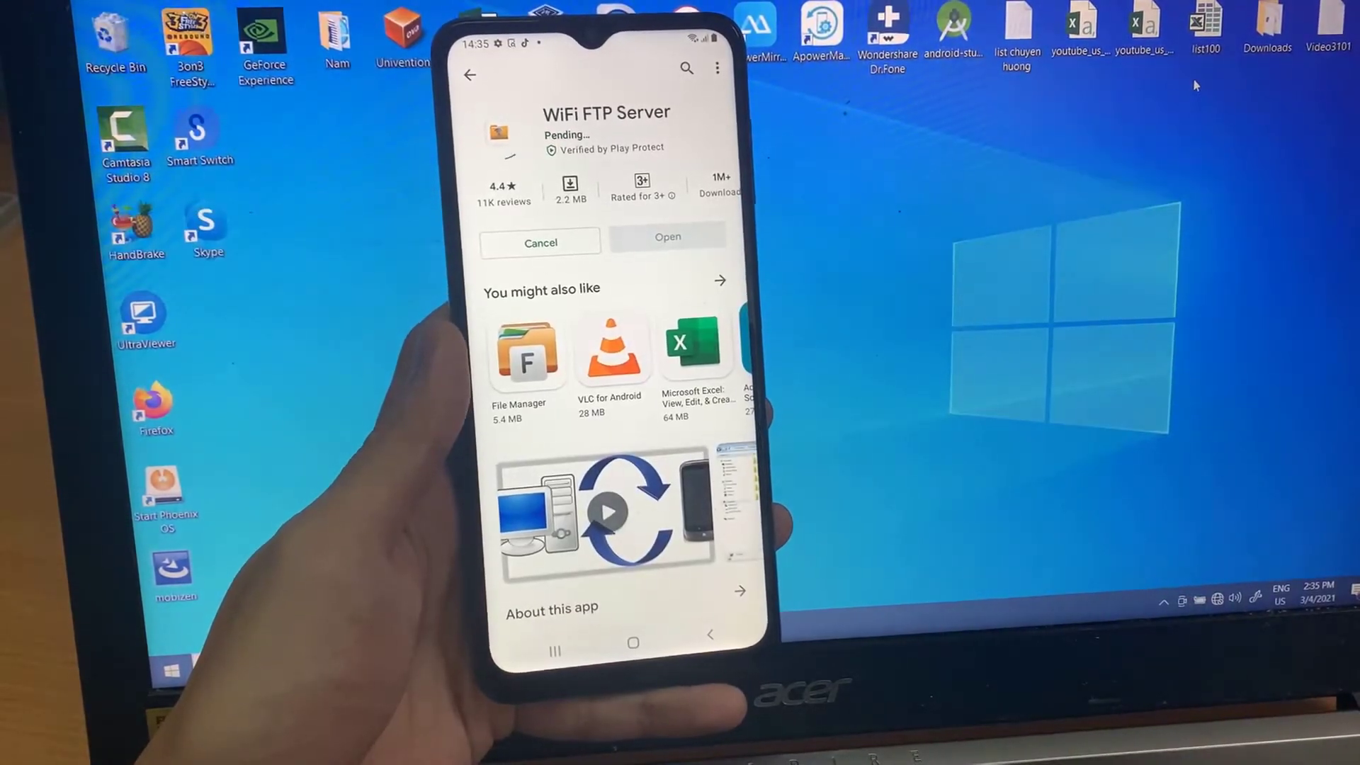
- Open the newly installed WiFi FTP Server app from the Play Store
scroll(up, 3)
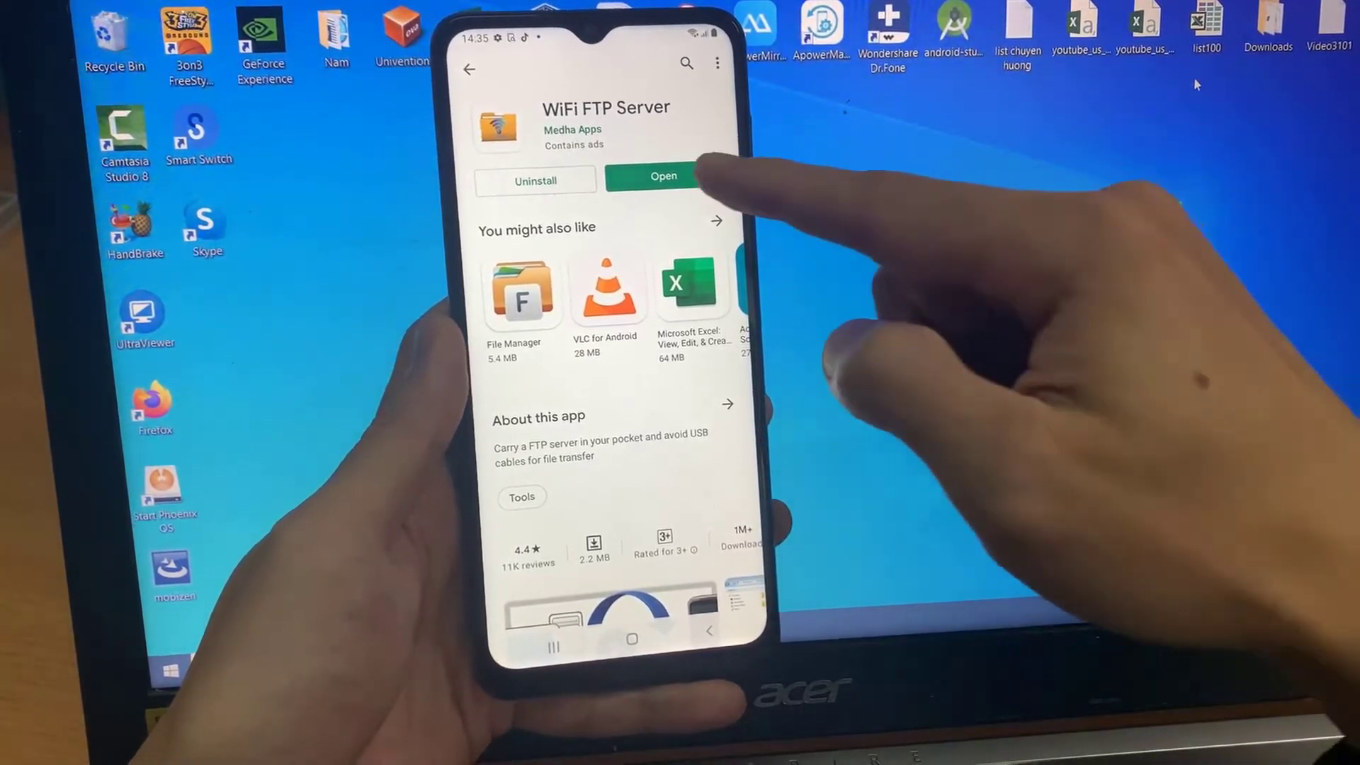
click(664, 177)
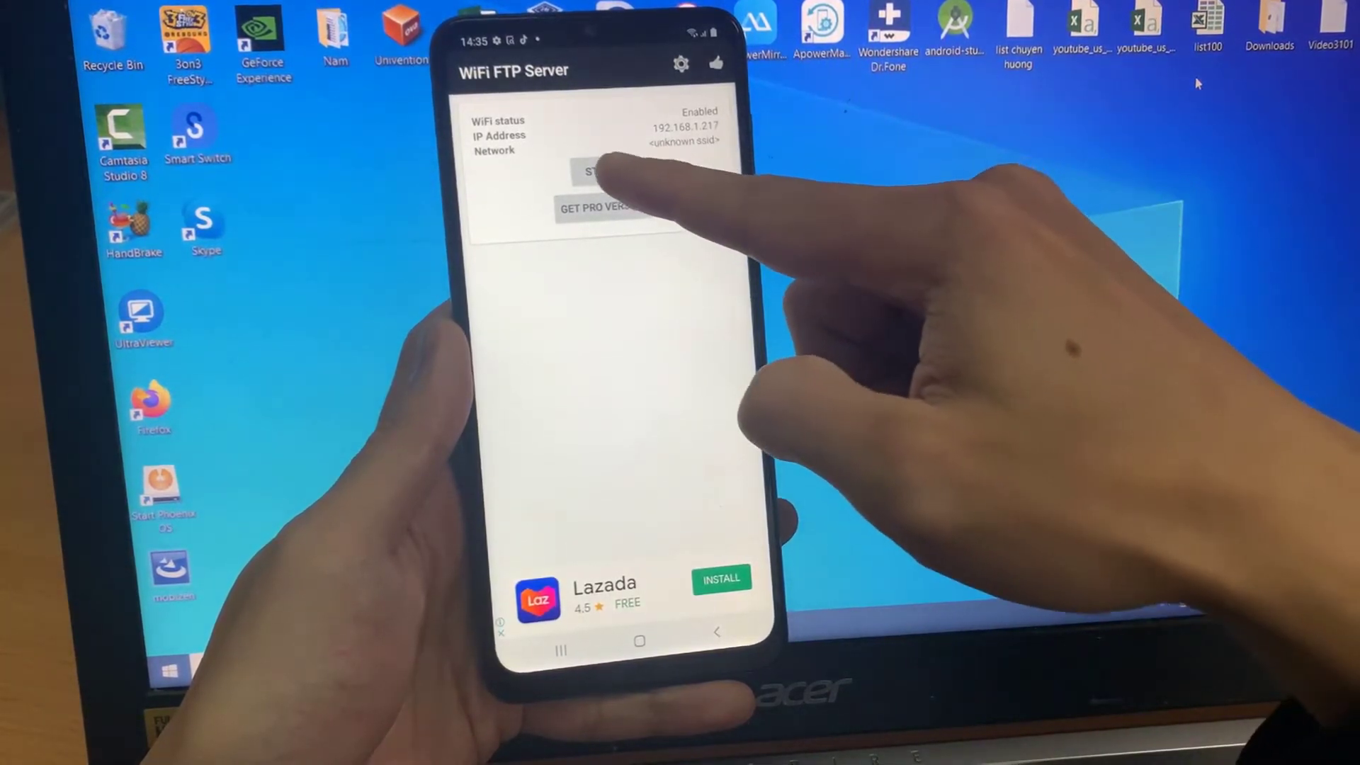
- Start the FTP server and allow access to photos, media and files
click(602, 170)
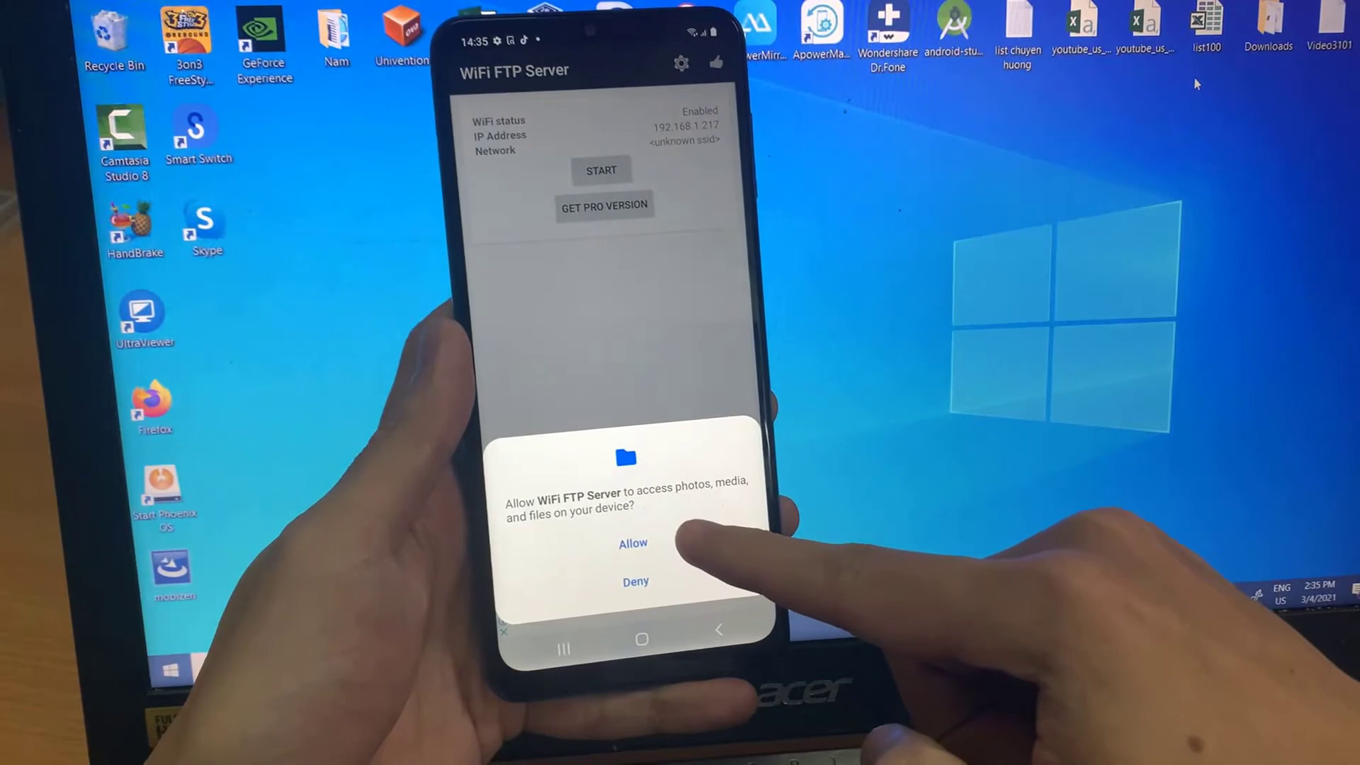
click(632, 543)
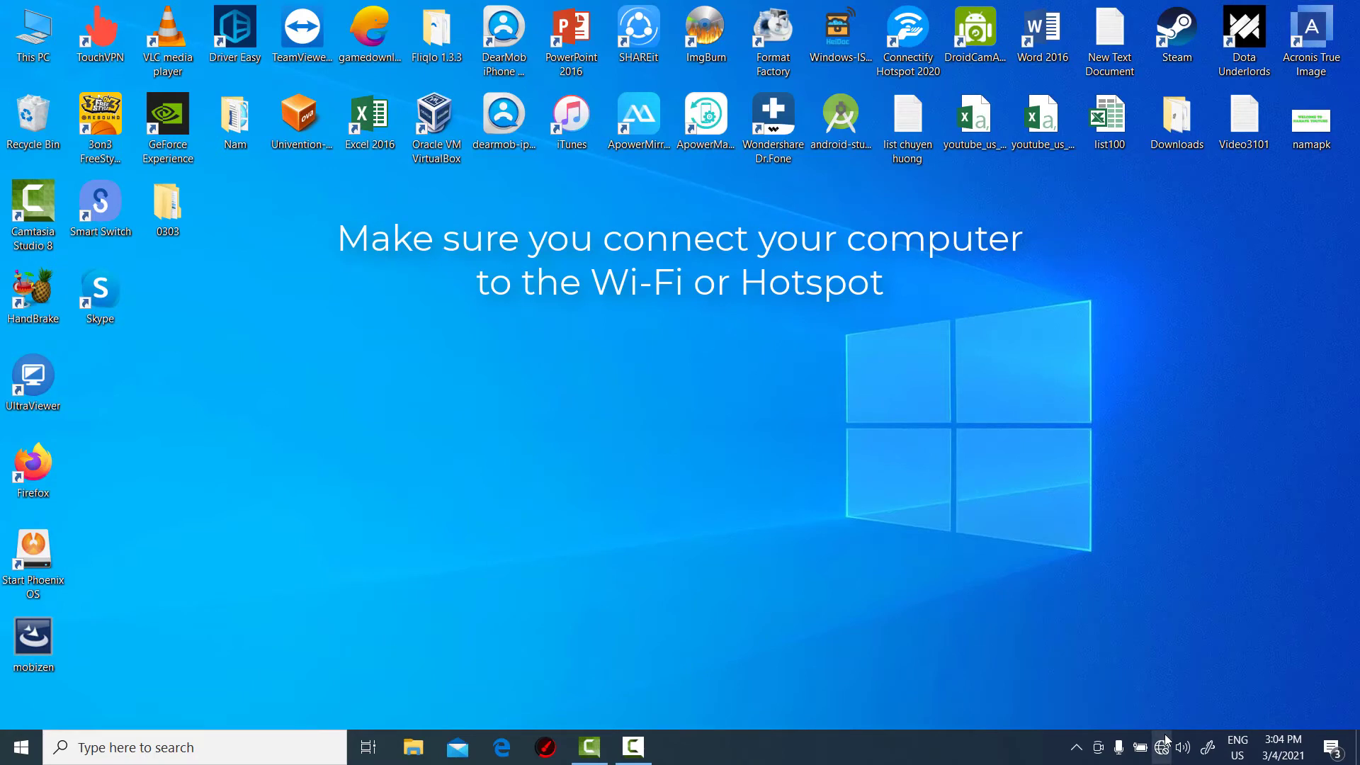
- Connect to the HAI PHONG FPT Wi-Fi network from the taskbar, then dismiss the flyout
click(1333, 748)
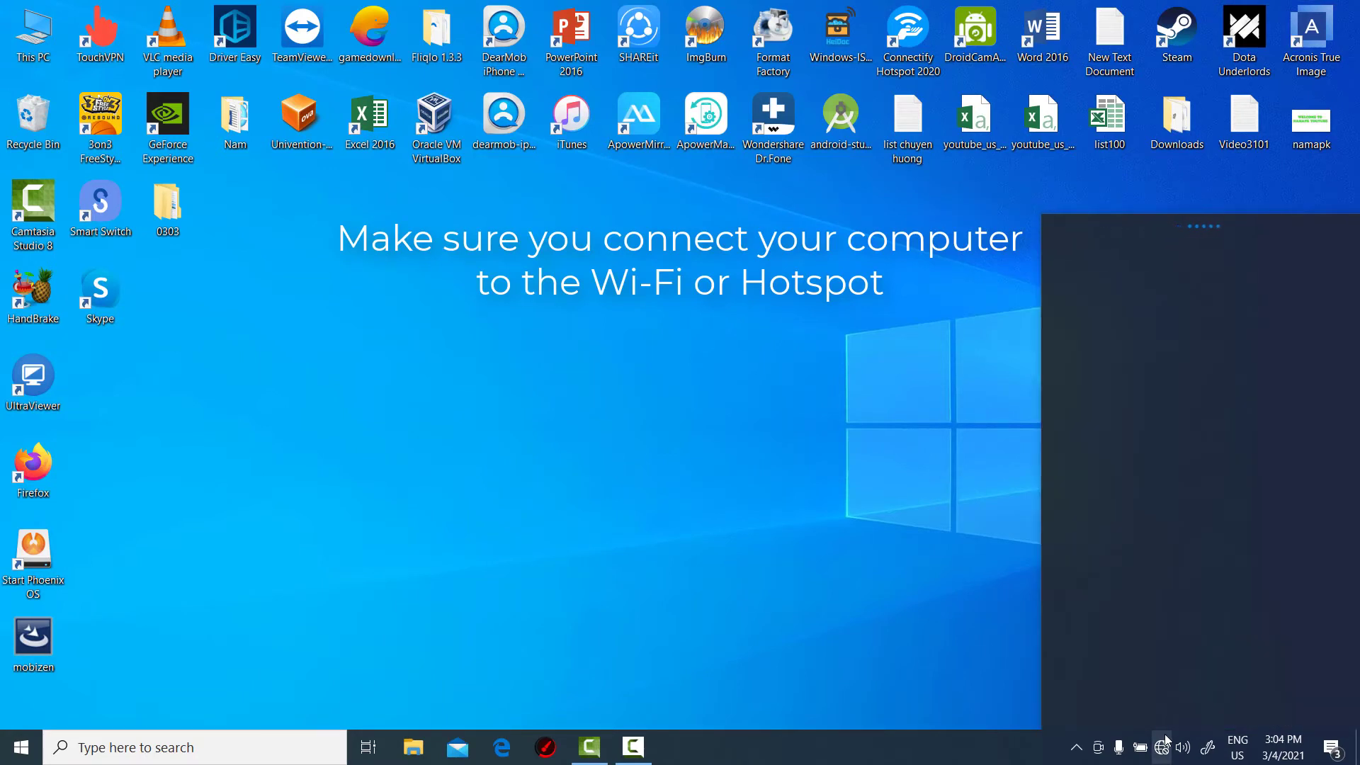
click(1160, 747)
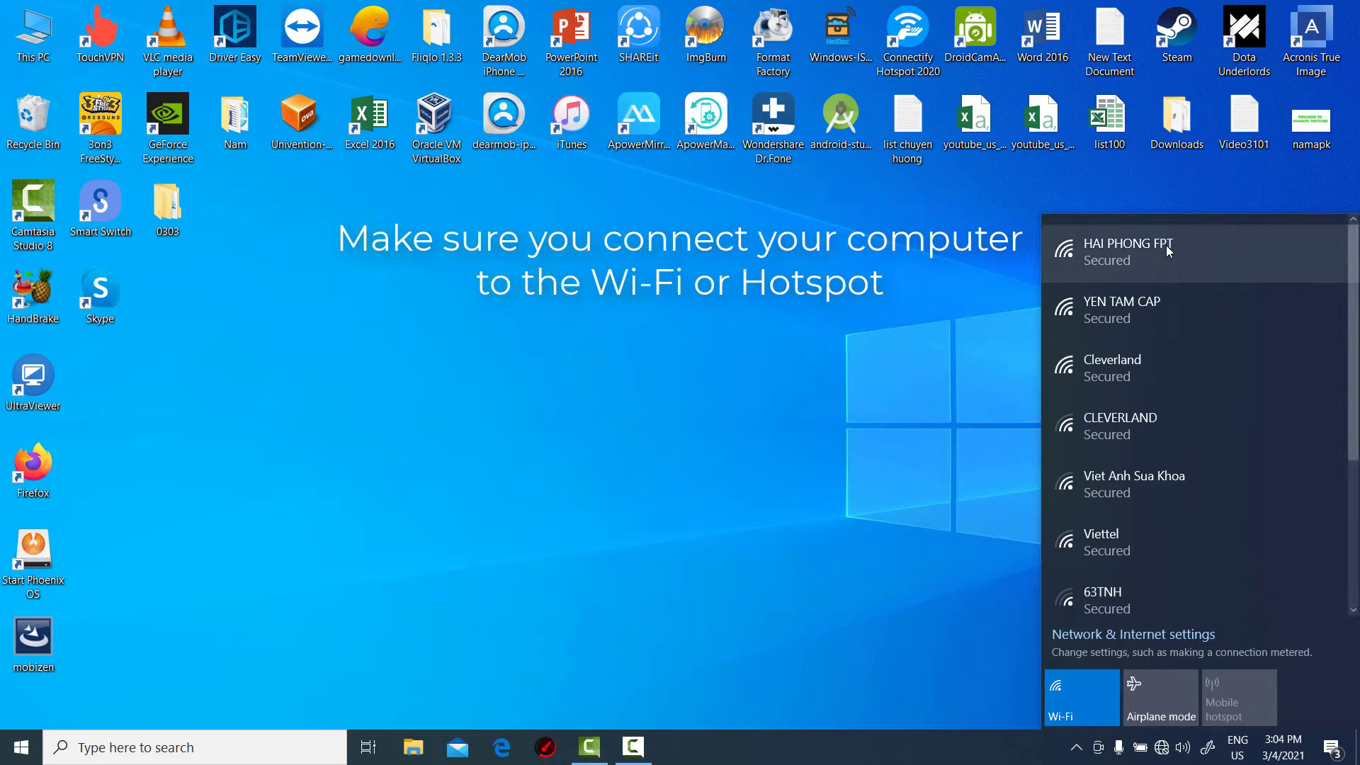
click(1128, 252)
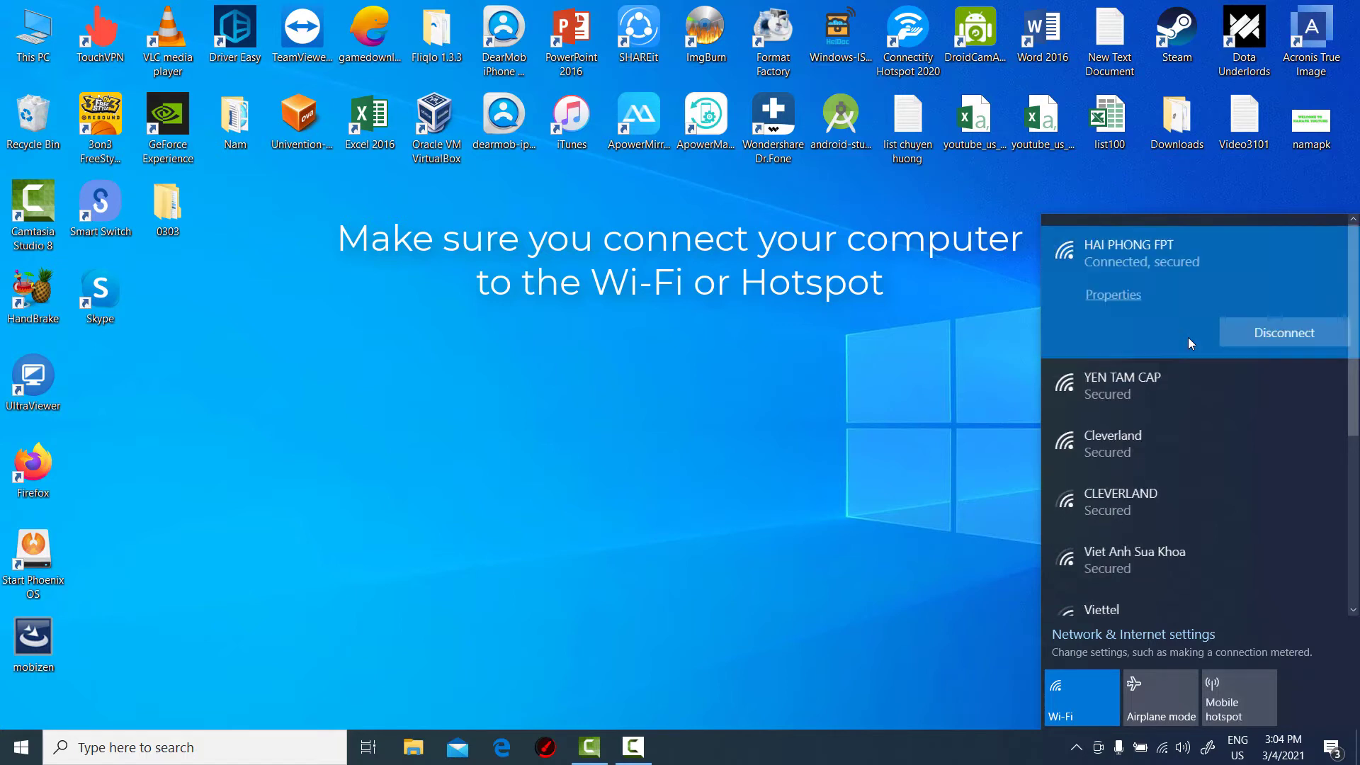
click(700, 389)
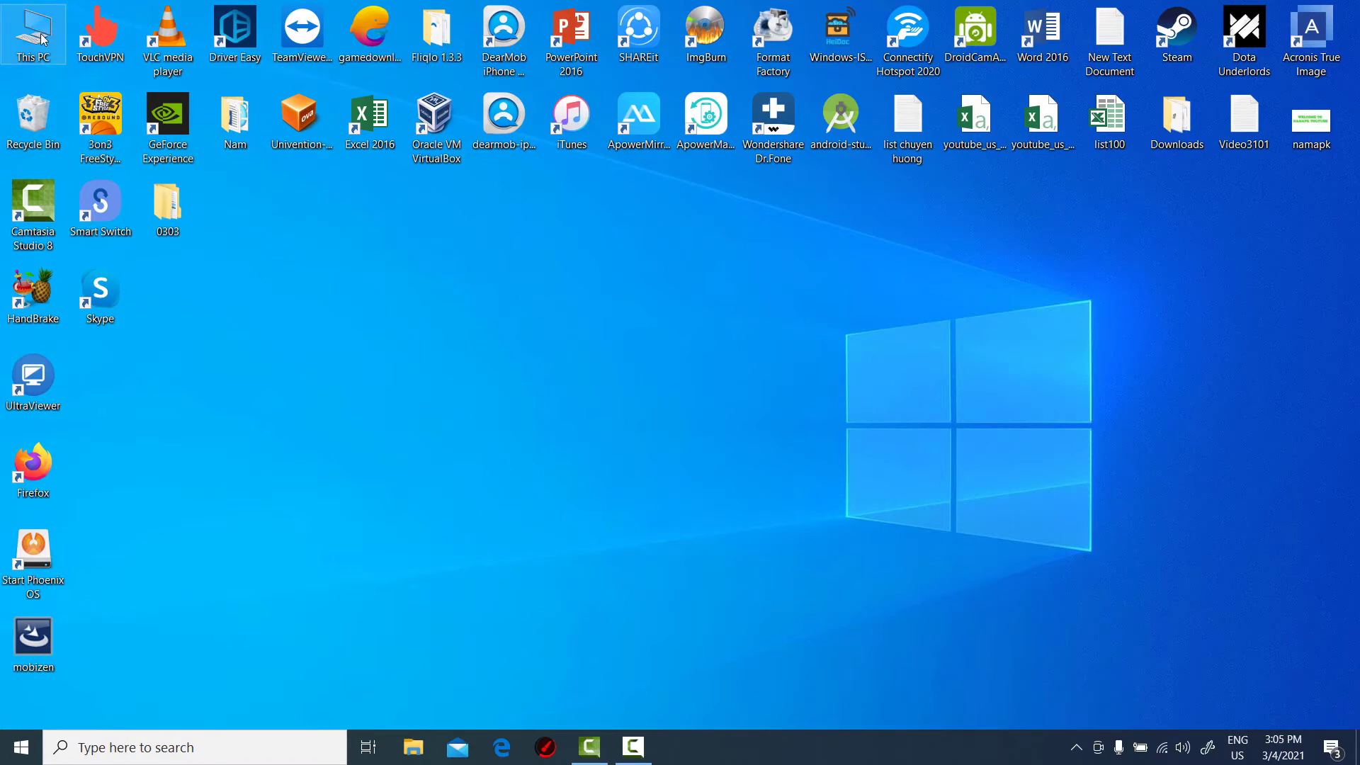
- Open This PC and launch the Add a network location wizard
double_click(32, 31)
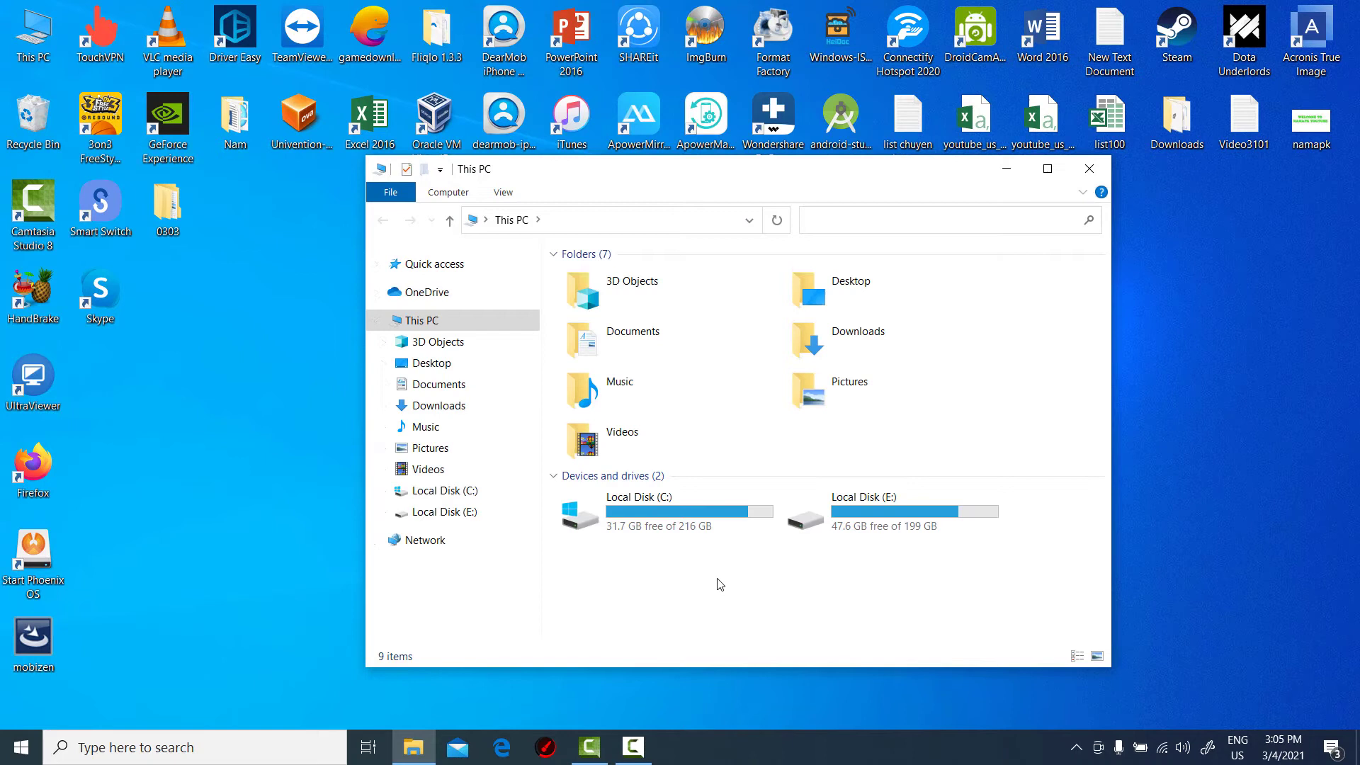
right_click(719, 583)
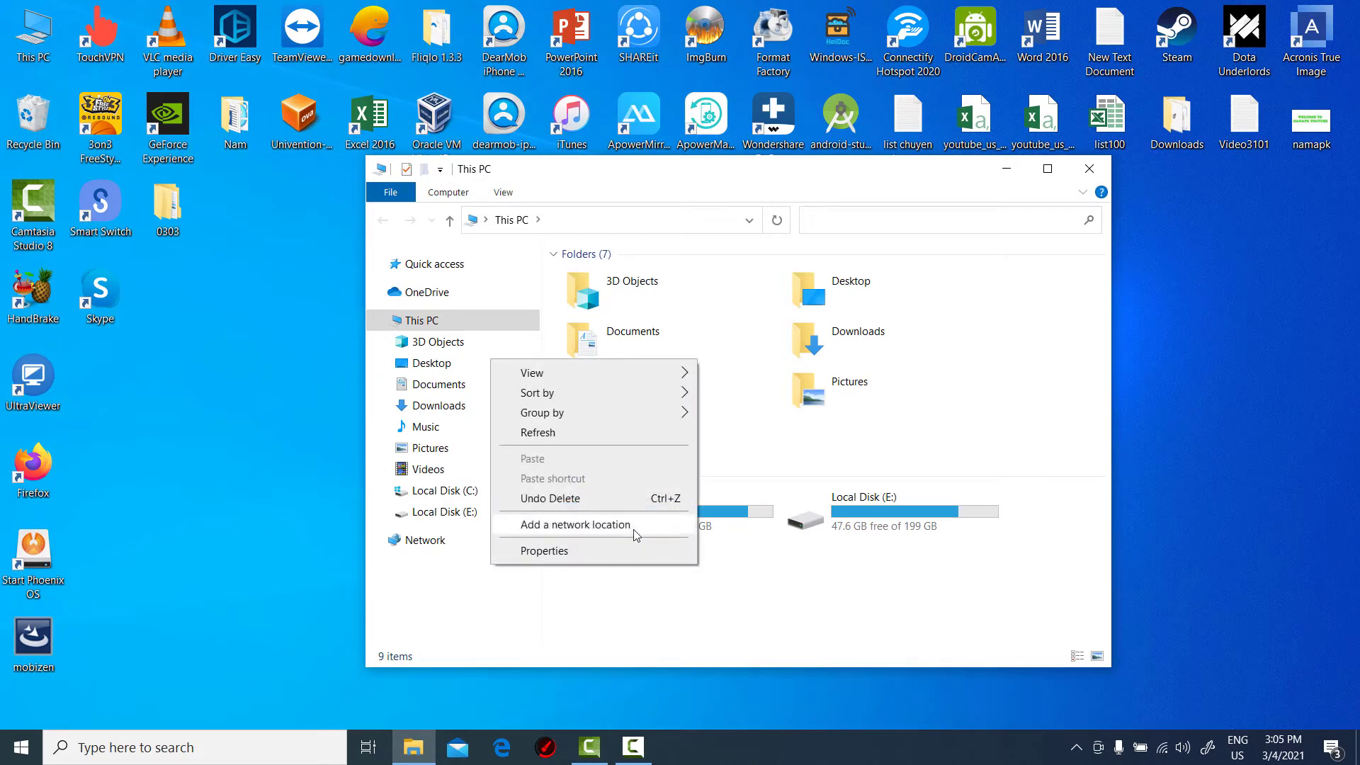
click(537, 432)
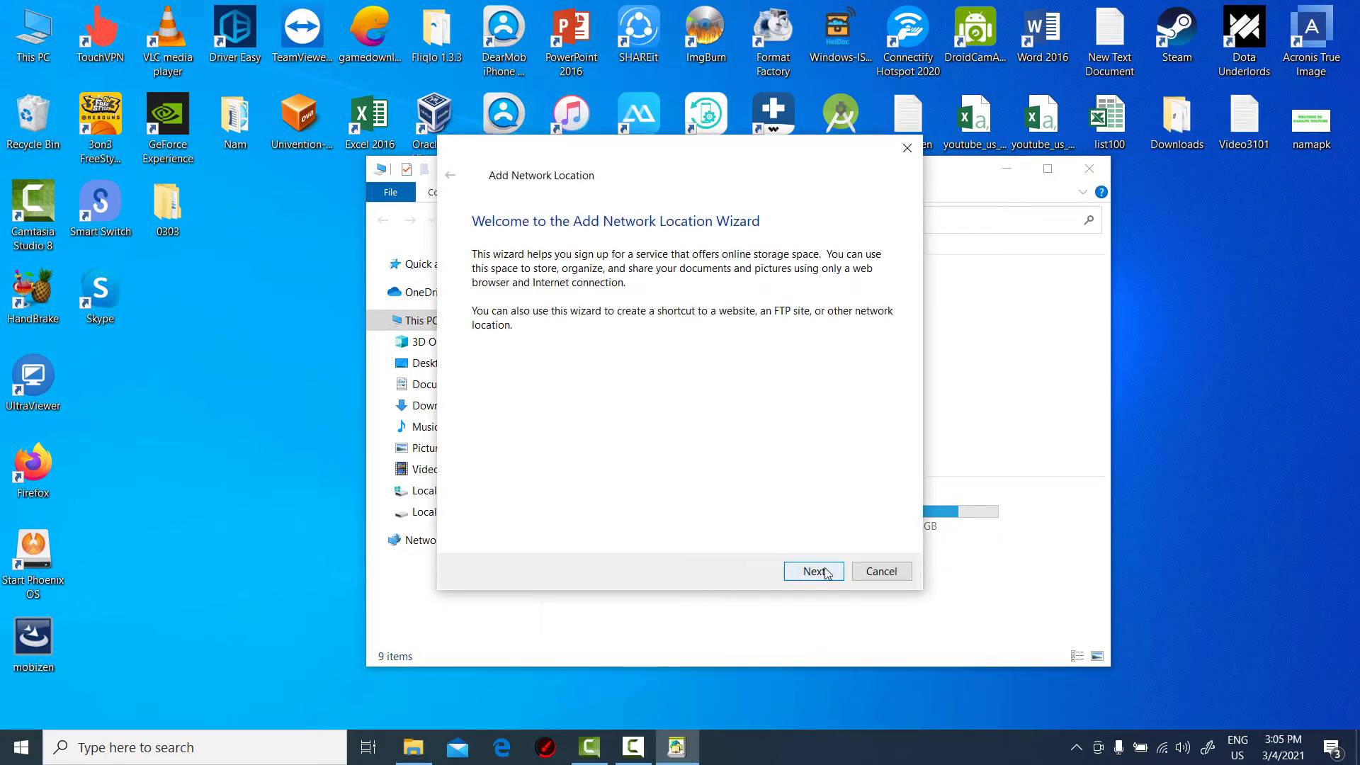
- Choose a custom network location in the wizard
click(811, 571)
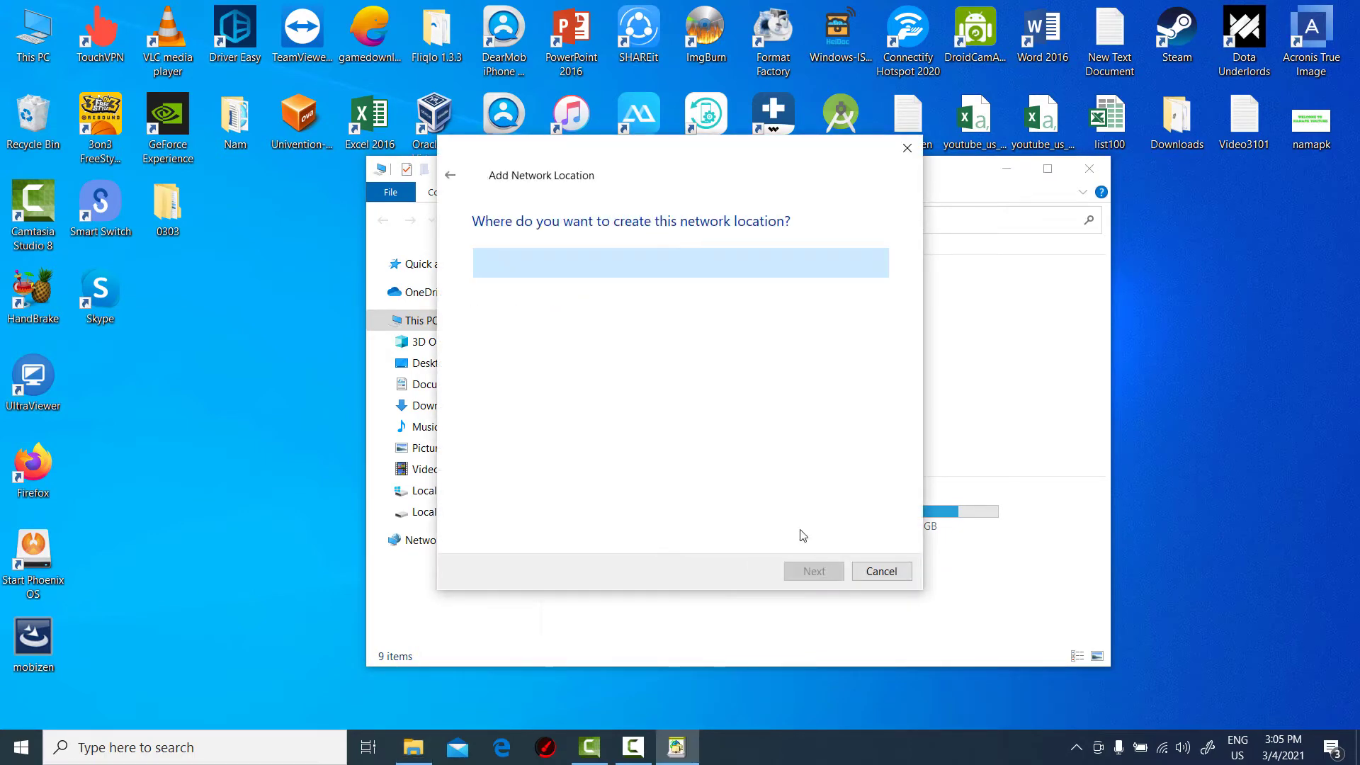
click(679, 262)
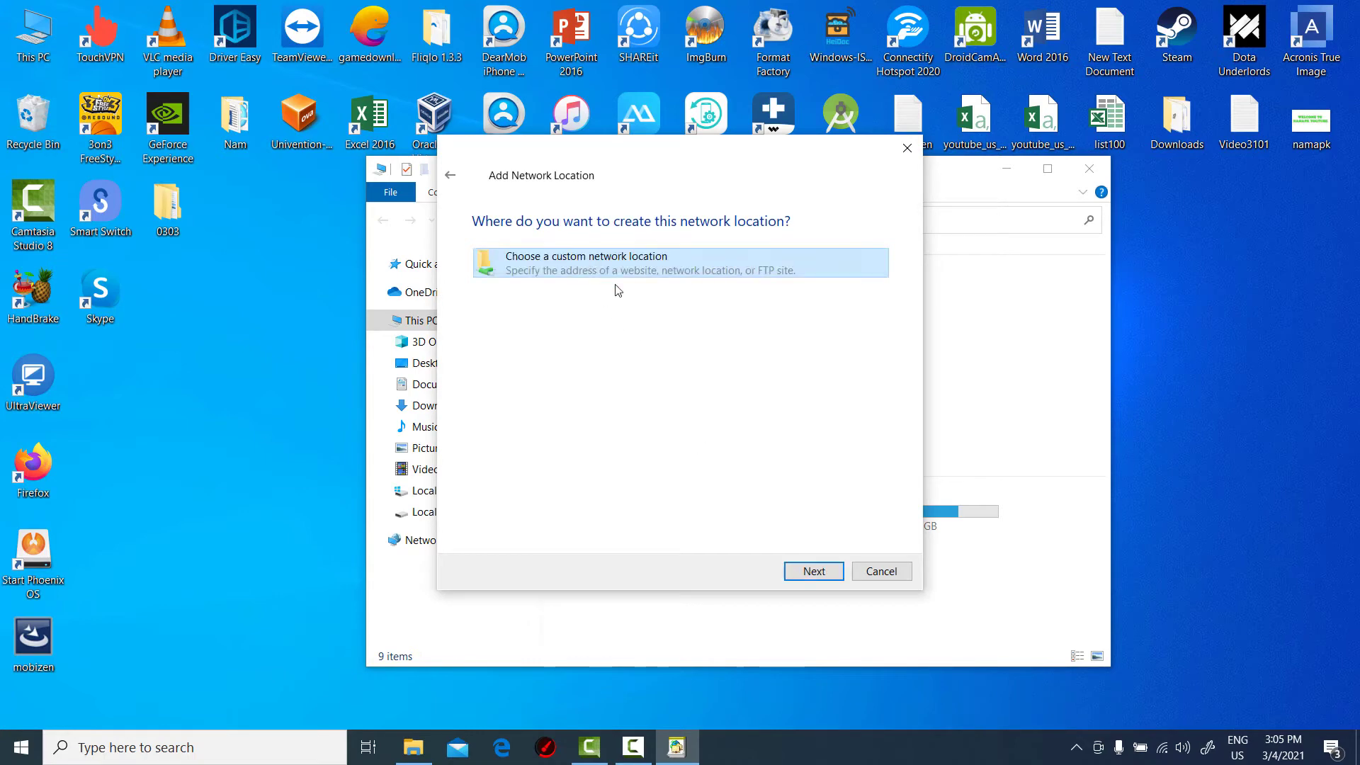
click(812, 571)
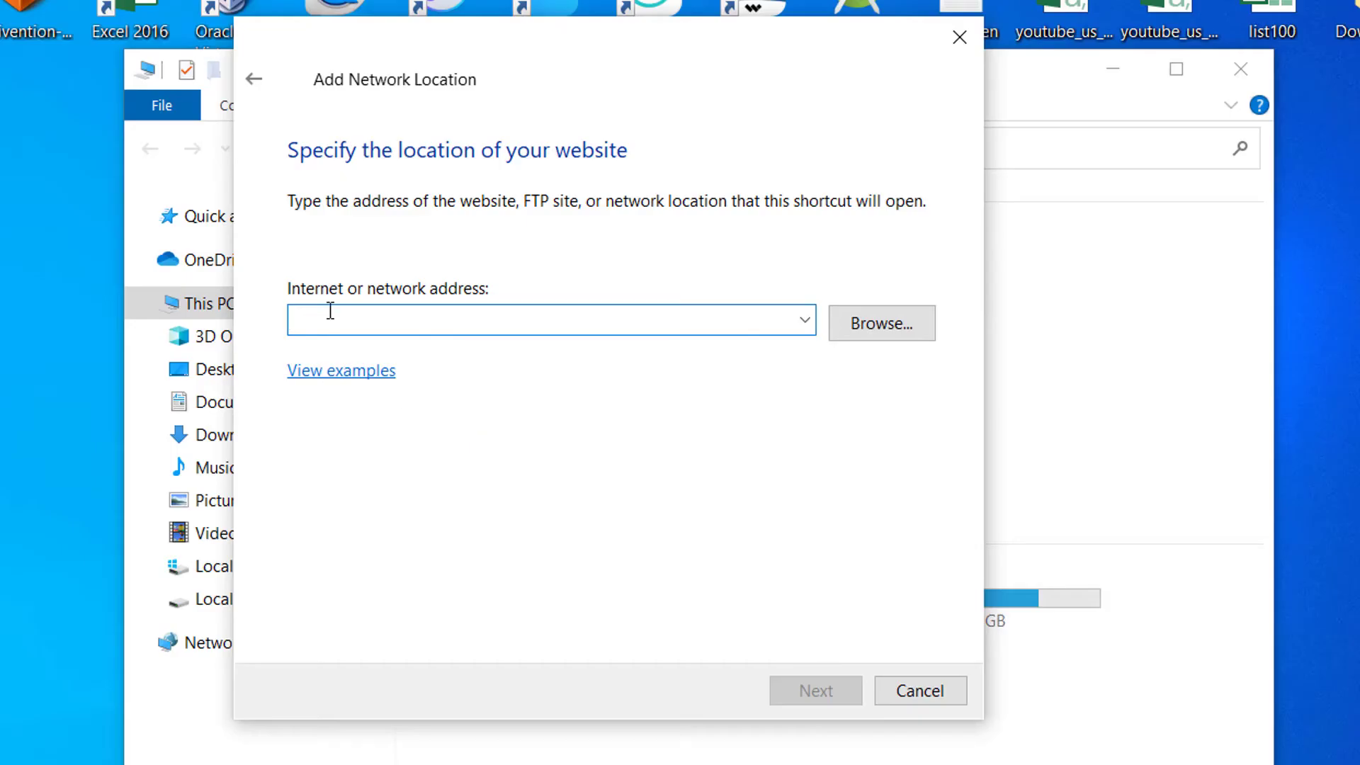
- Enter ftp://192.168.1.217:2221 as the network location address
text(f)
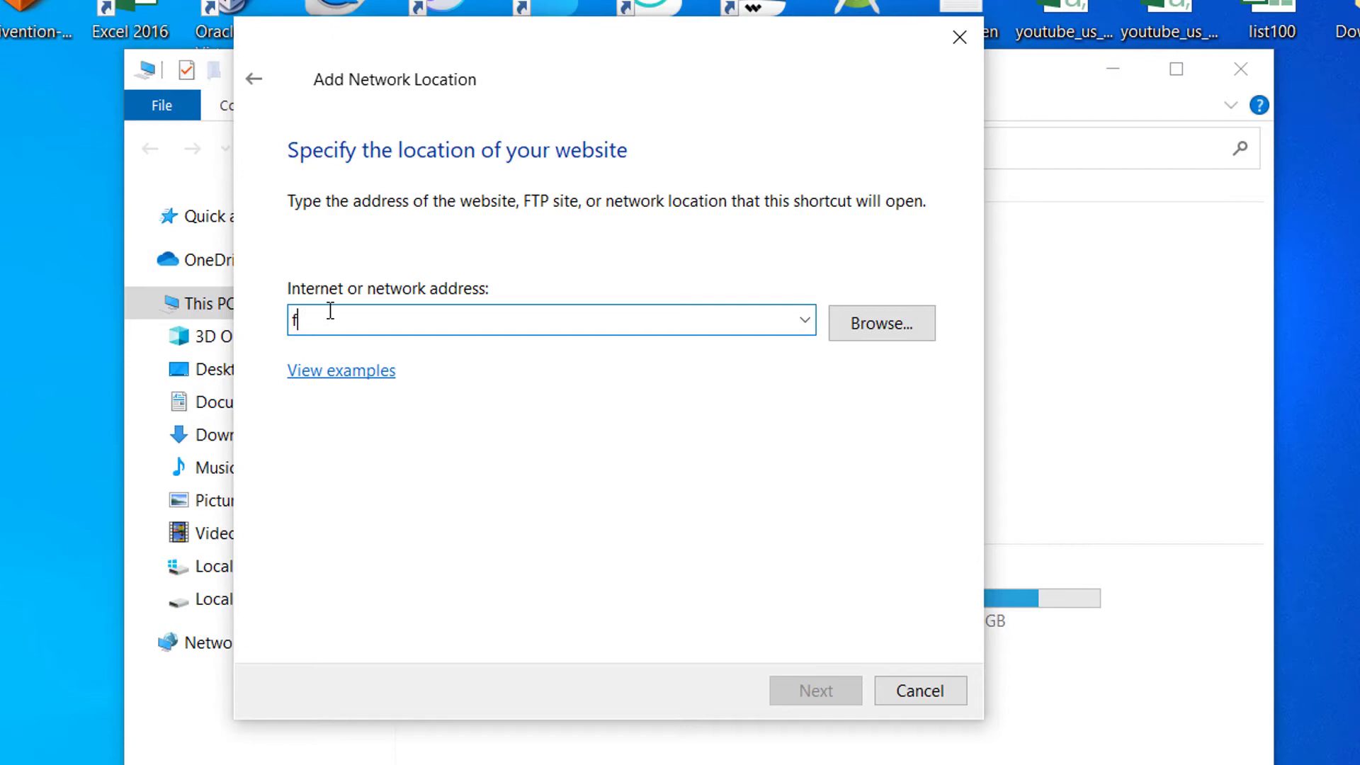
text(tp://192.168)
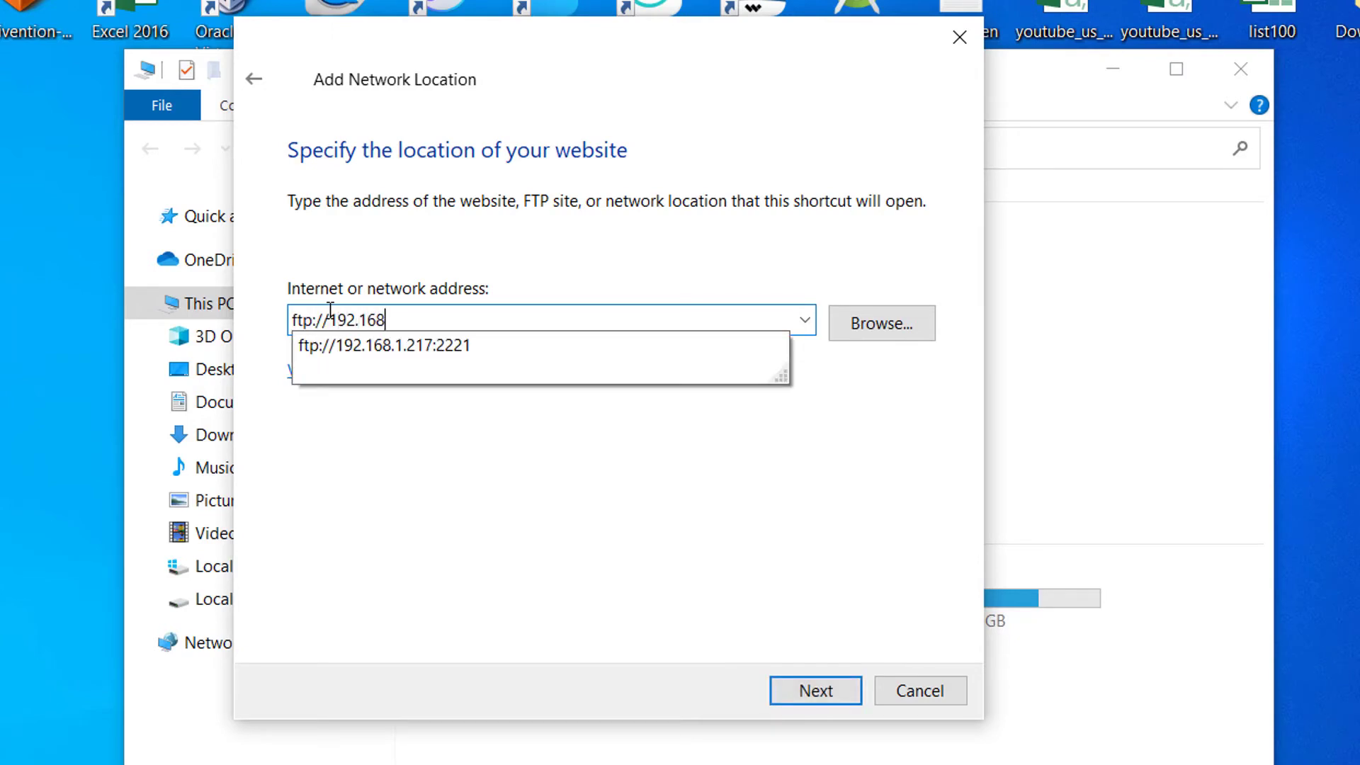
text(.1.21)
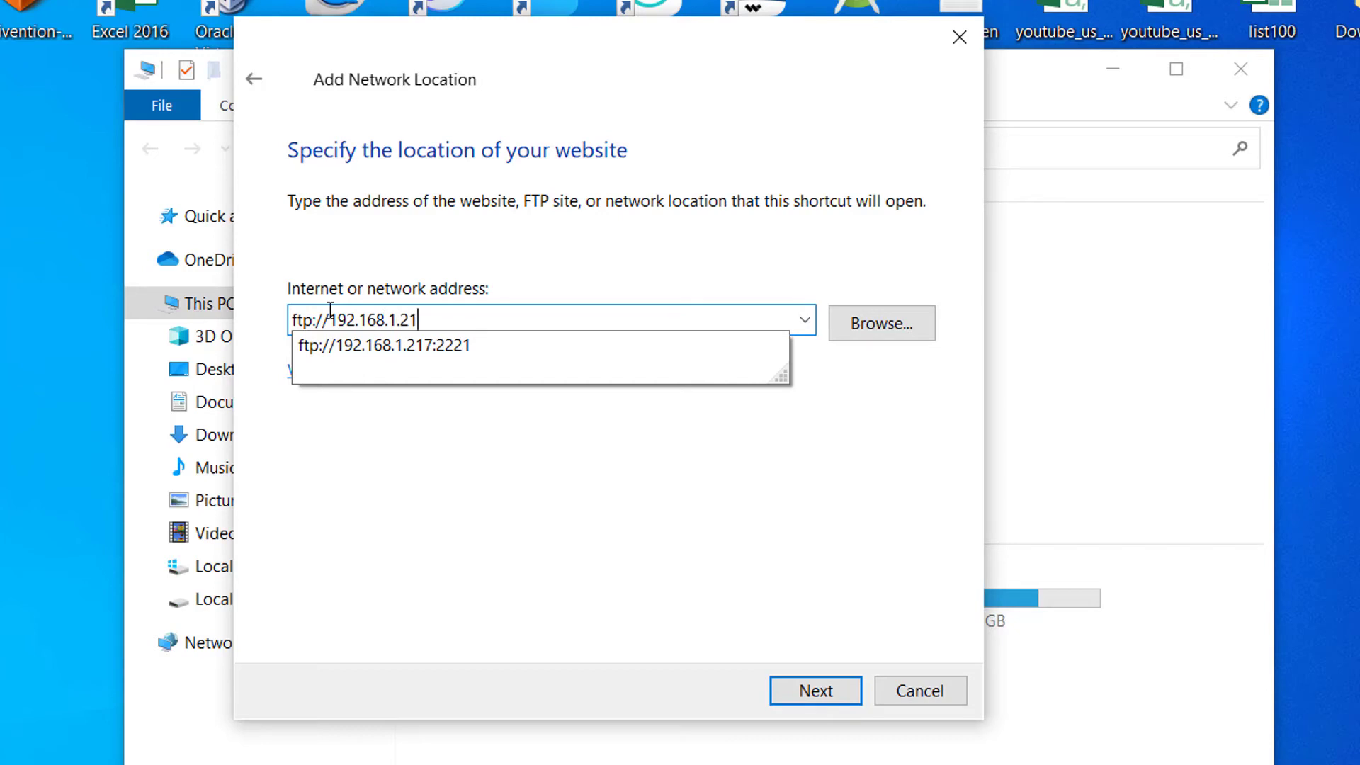
text(7:2)
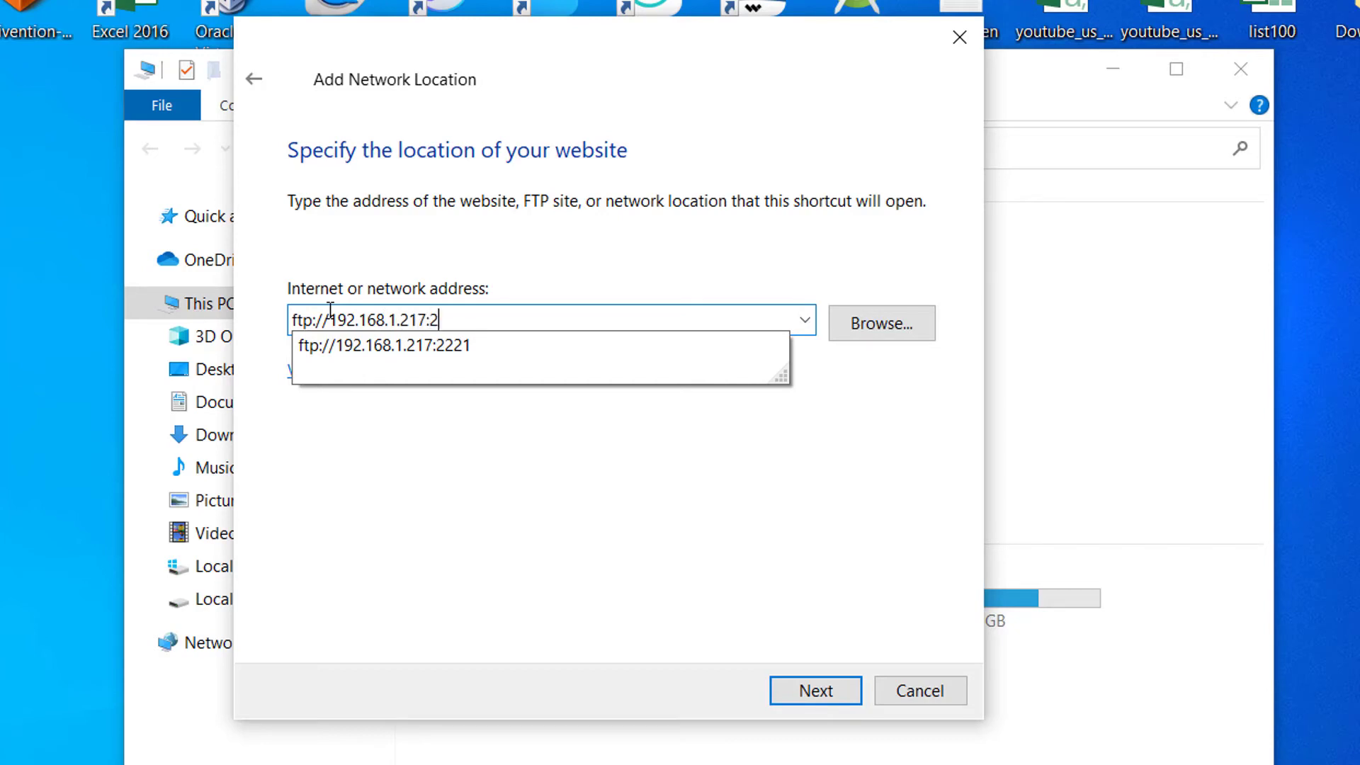
click(383, 345)
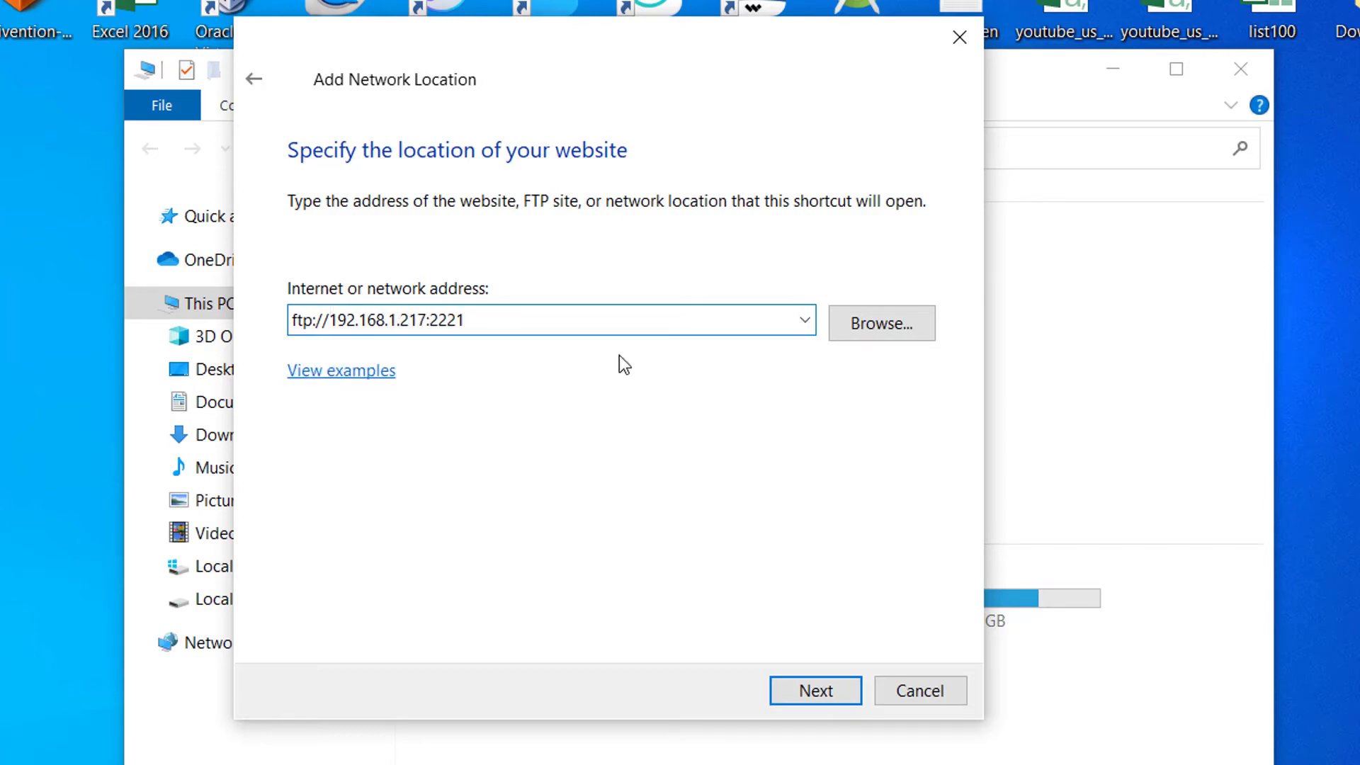
click(814, 691)
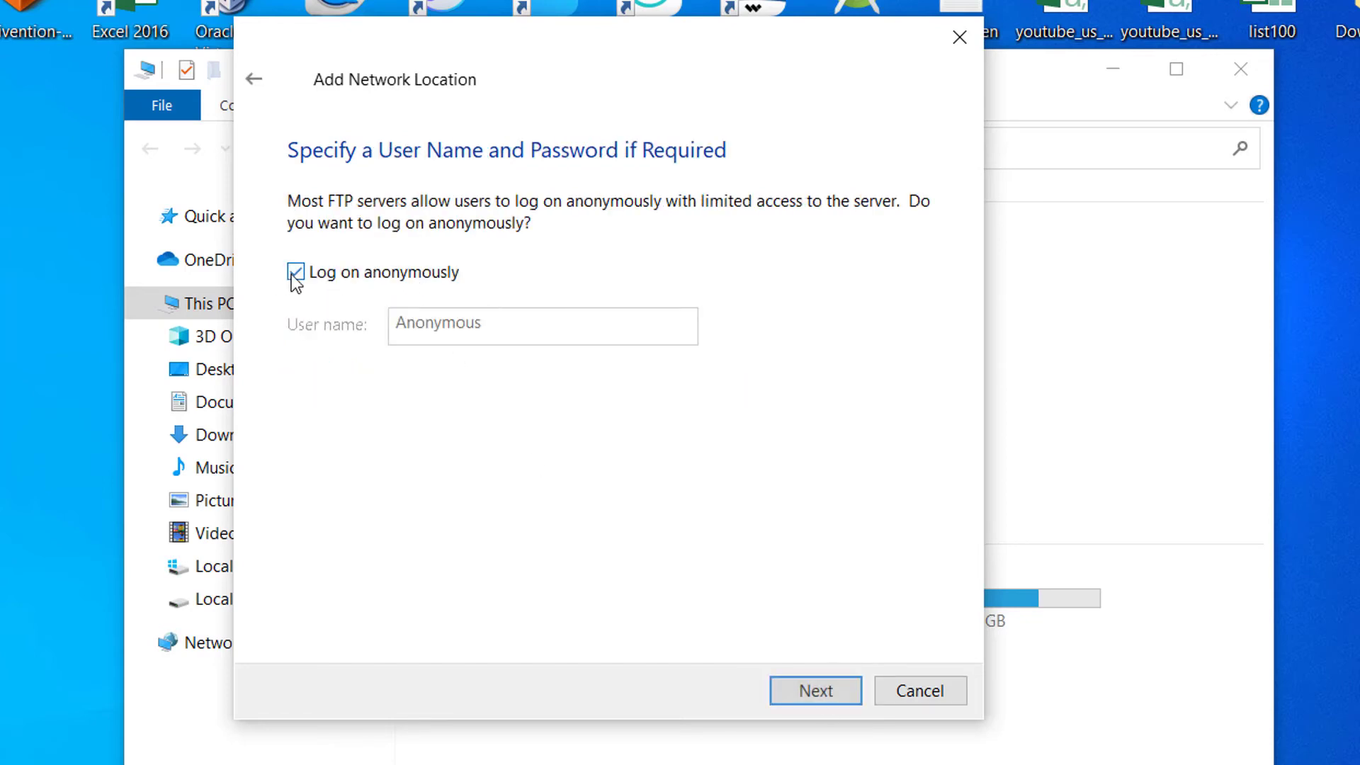
- Keep anonymous logon, name it 'My Android phone', and finish the wizard
click(813, 691)
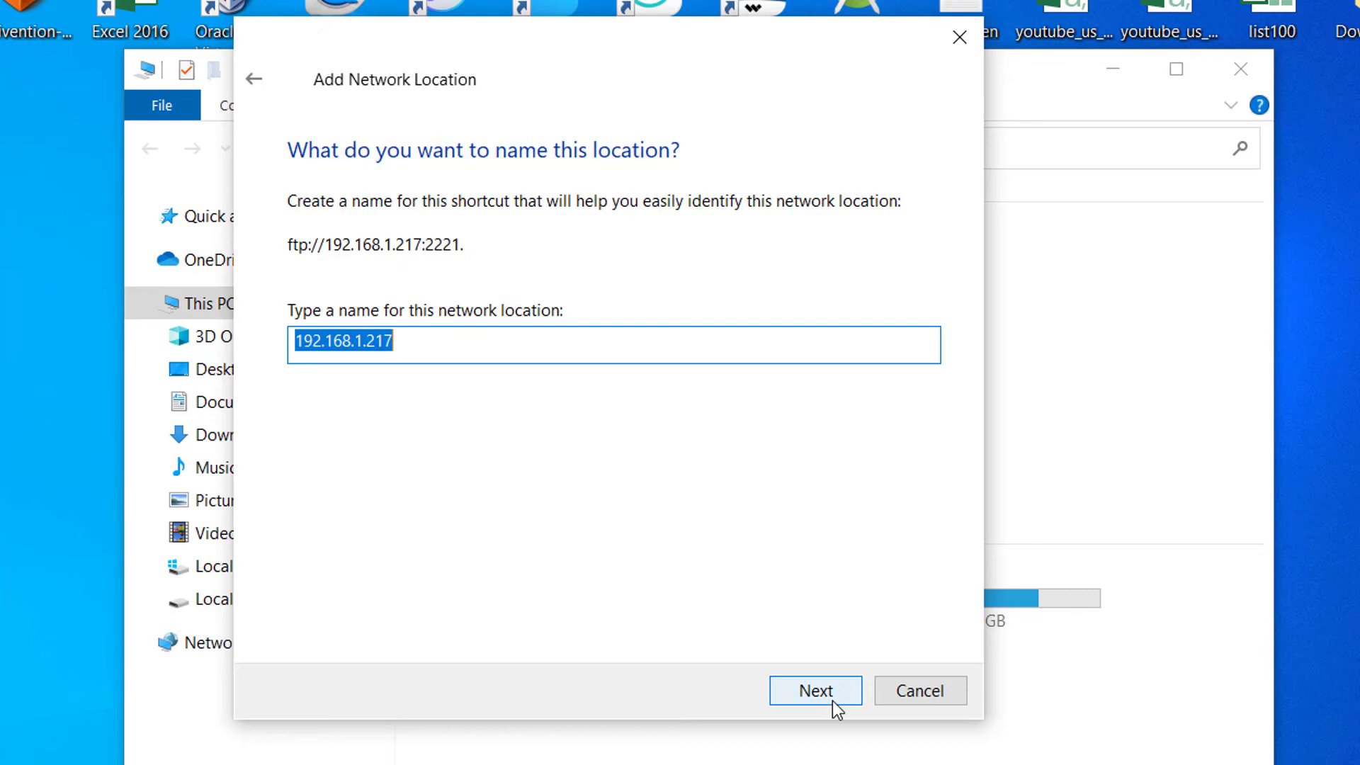
text(My Andr)
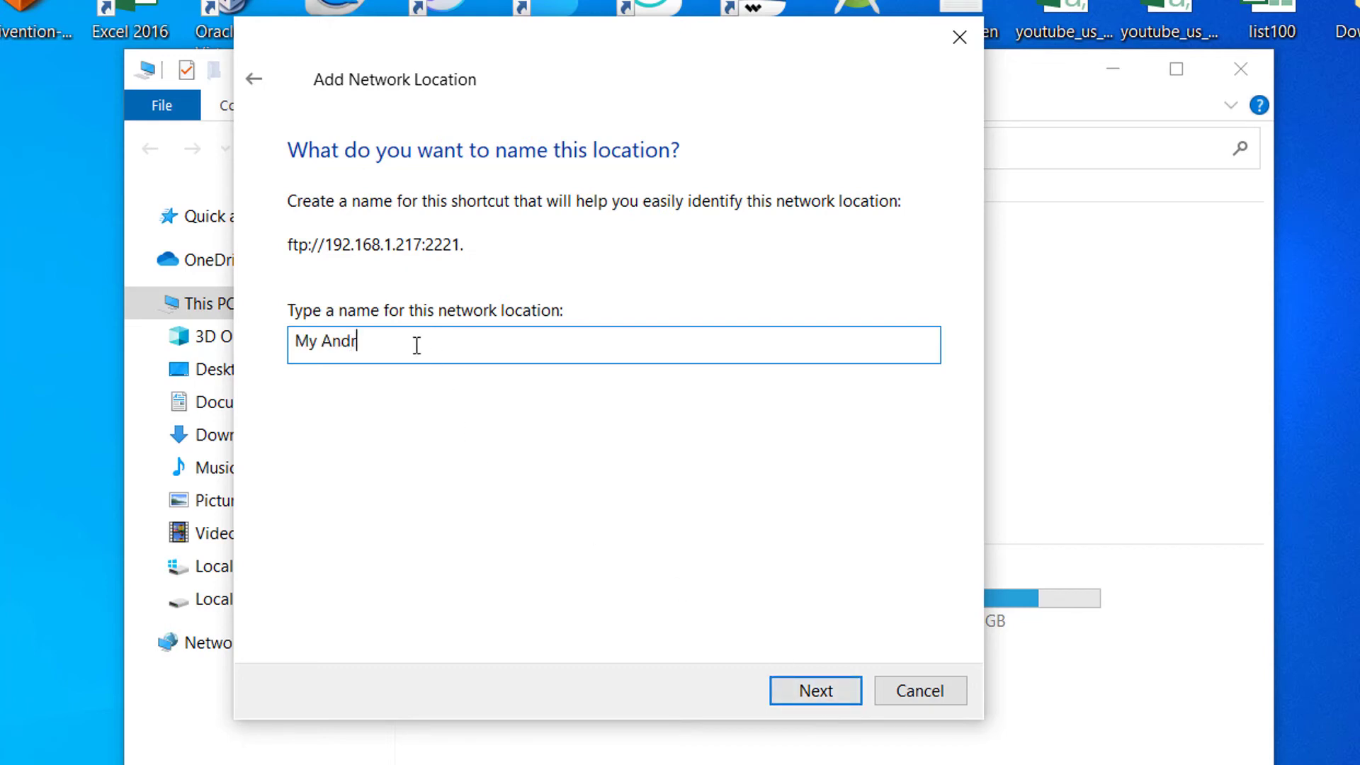
text(oid)
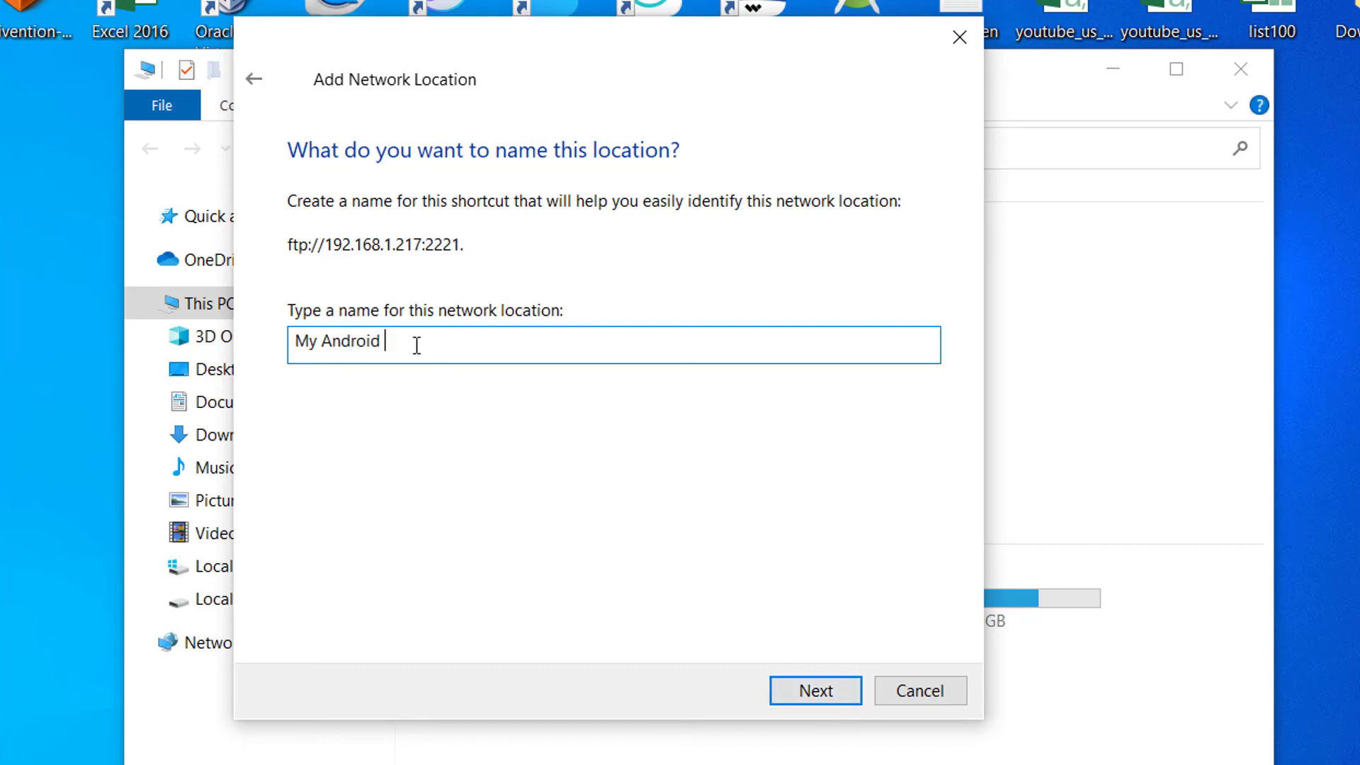
text(phone)
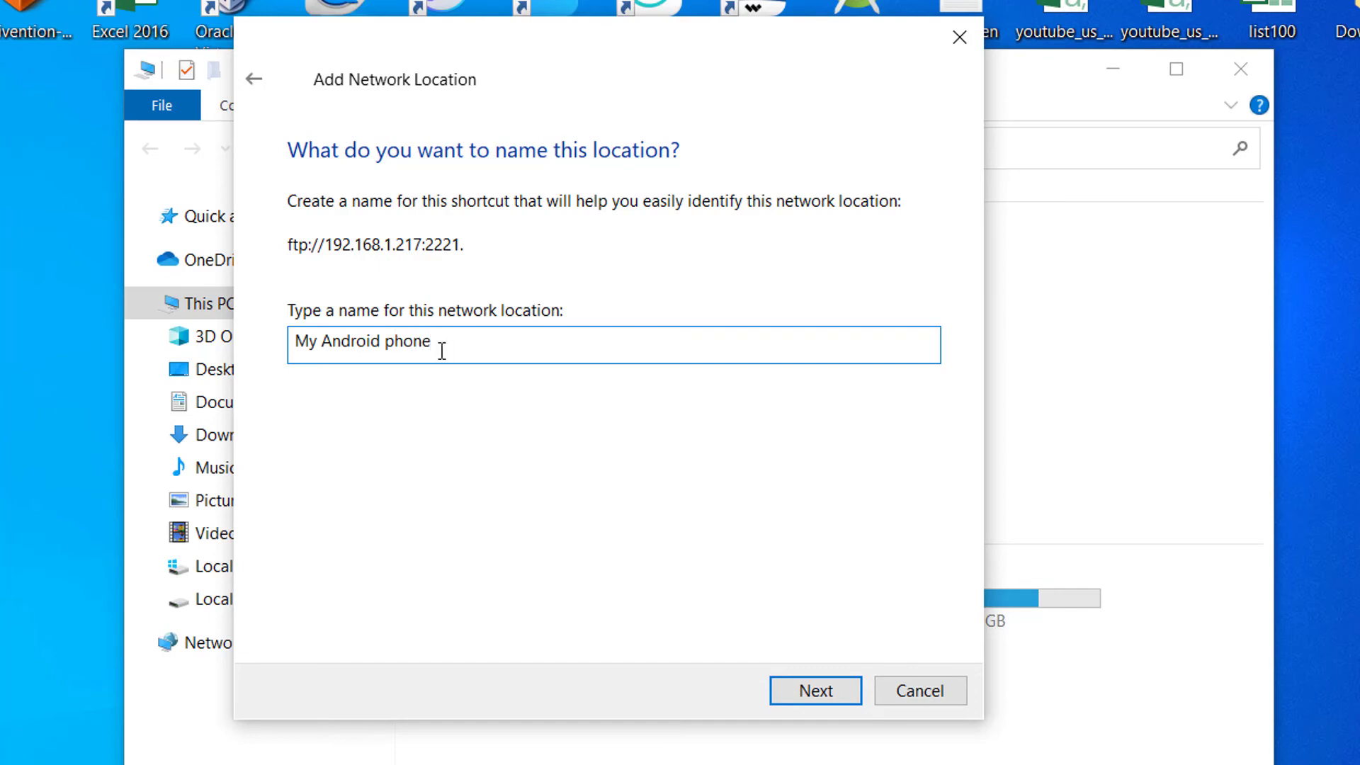
click(813, 691)
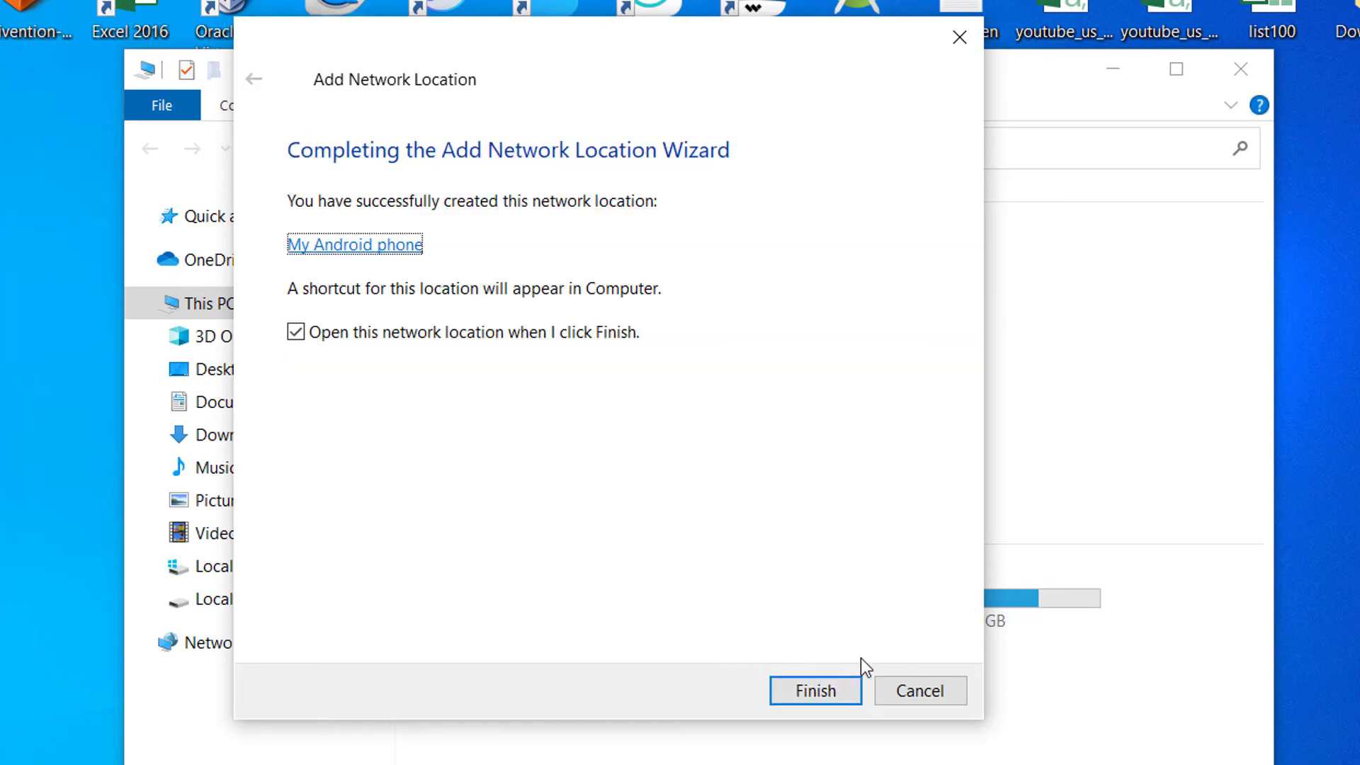
click(814, 691)
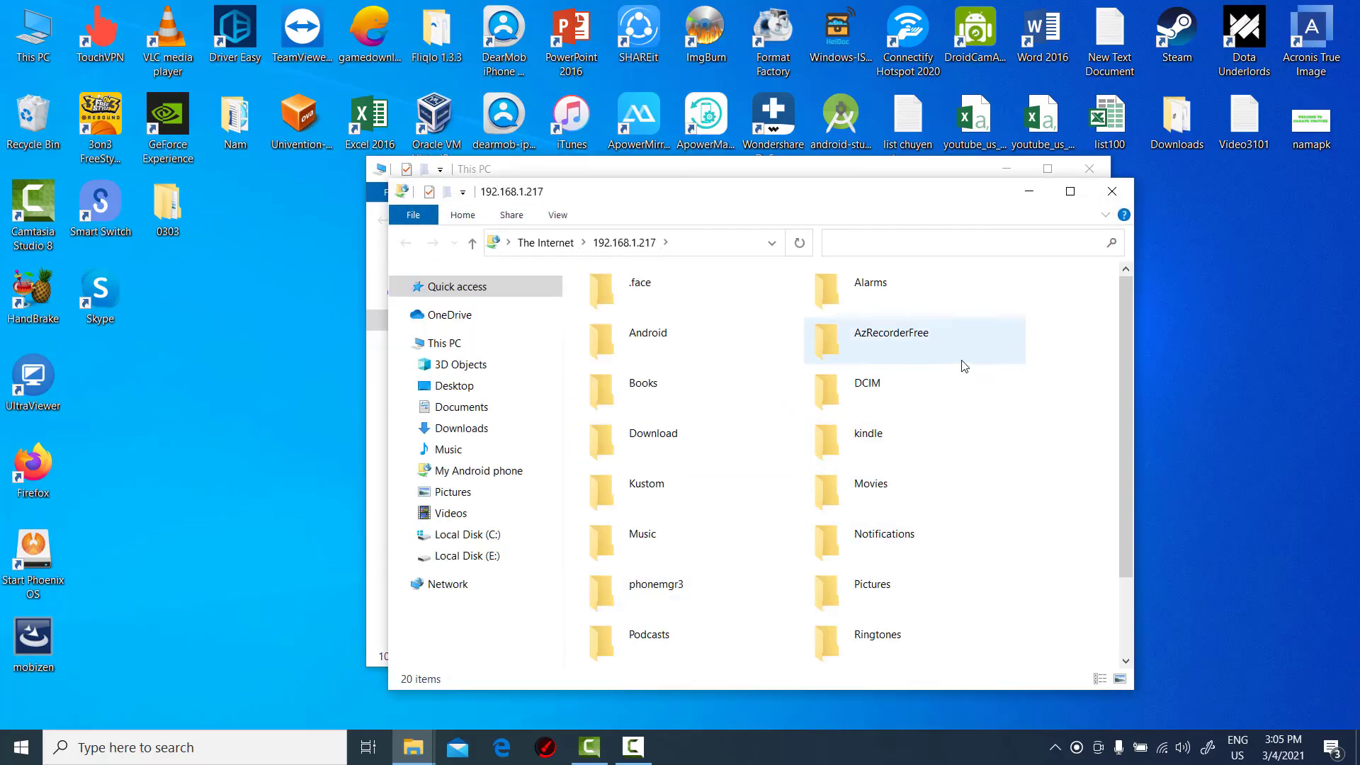
double_click(652, 432)
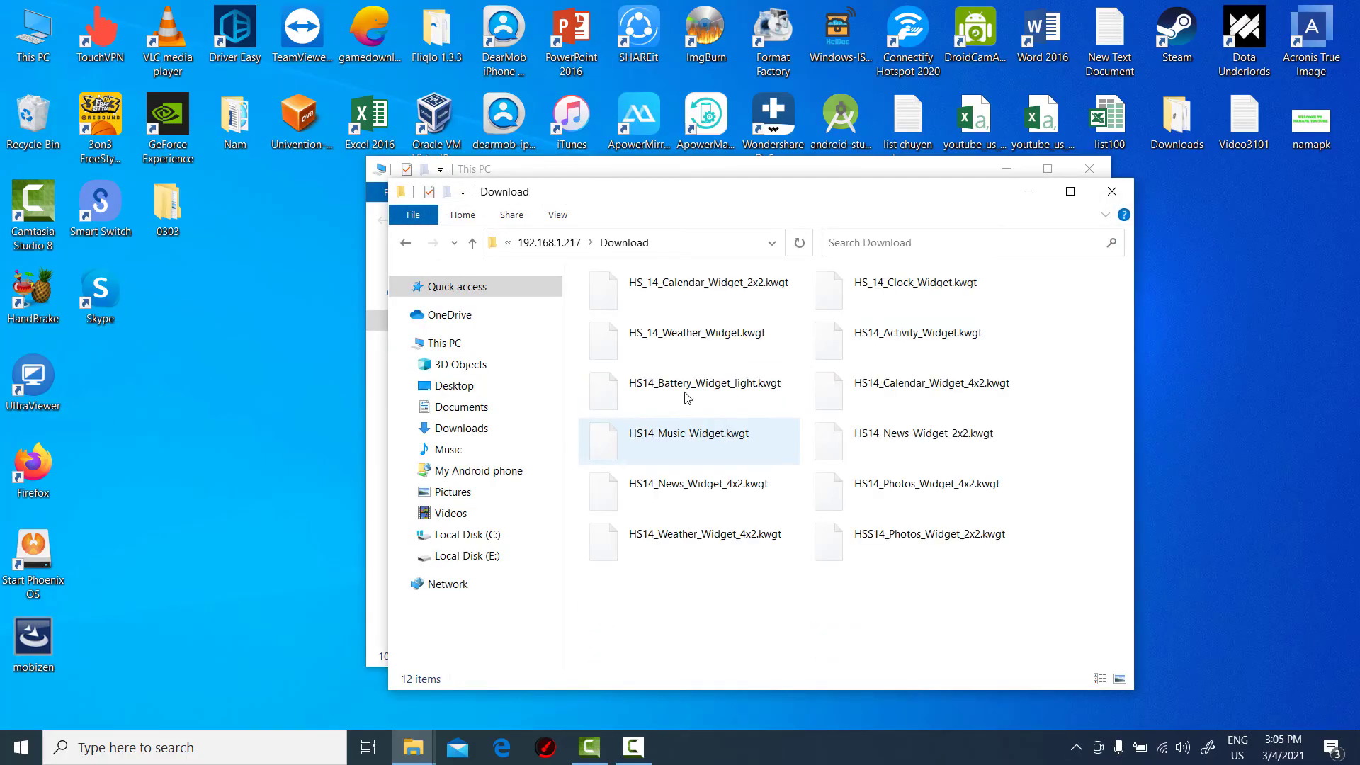
click(471, 242)
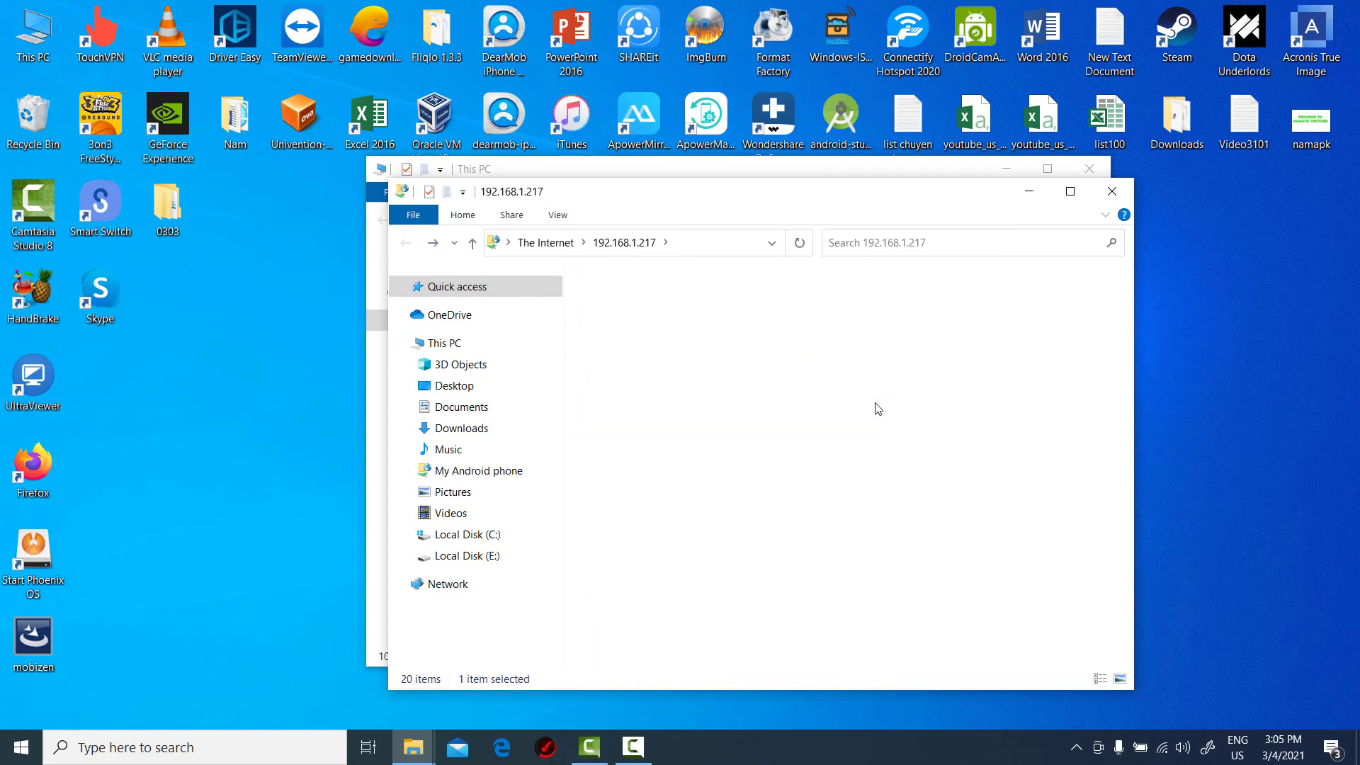